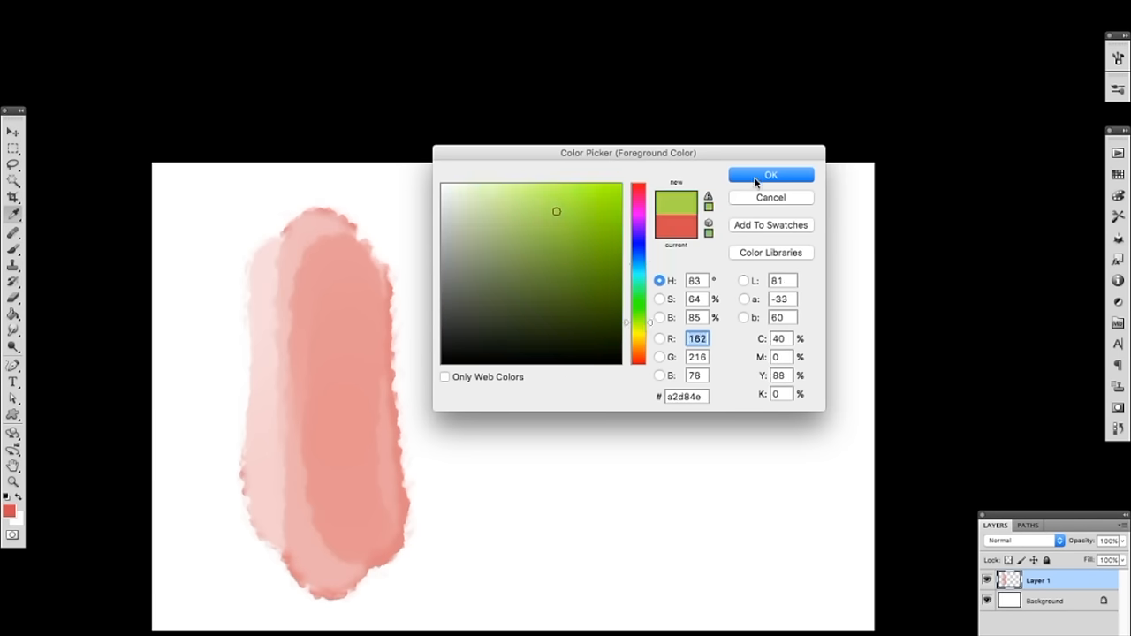
Confirm a yellow-green colour, dab green circles, then brush pale yellow strokes above them
click(770, 175)
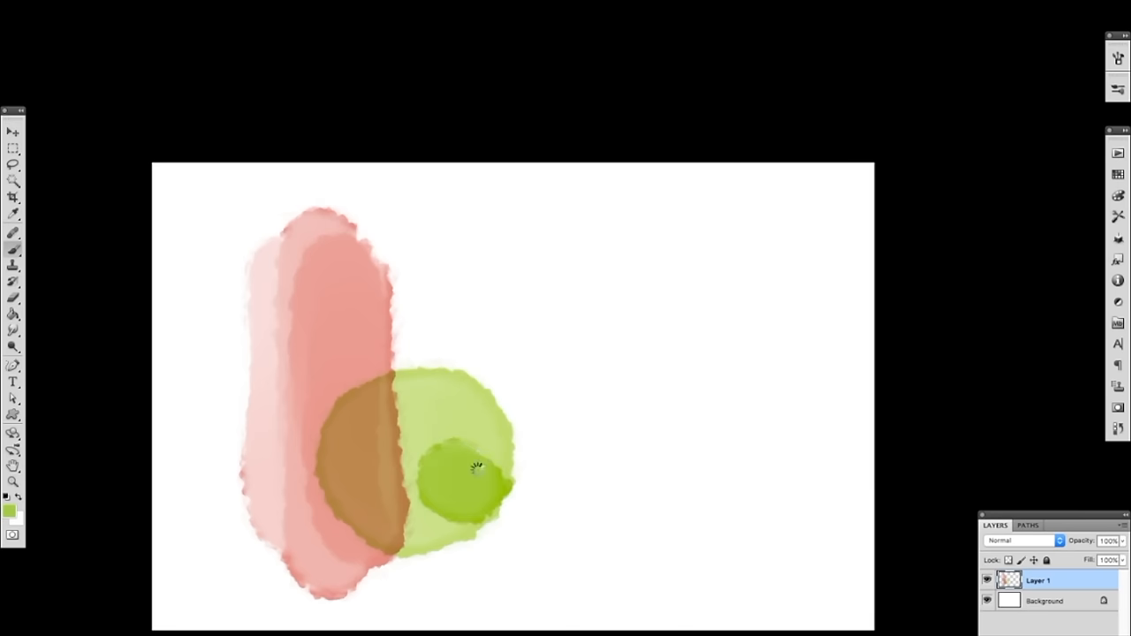
click(477, 468)
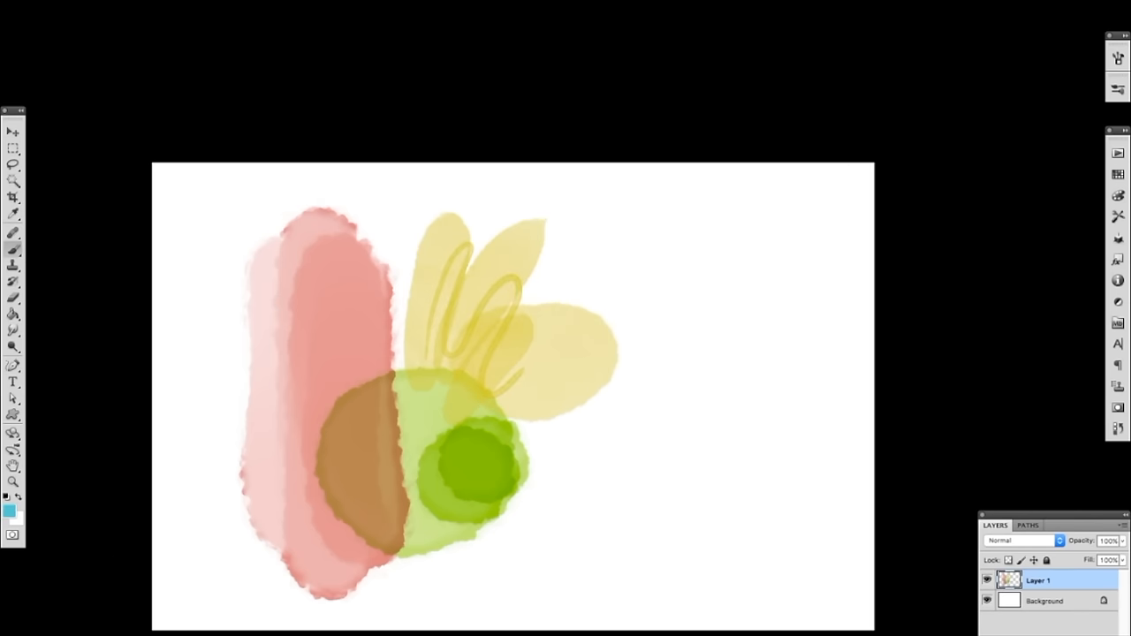
drag(569, 362, 610, 406)
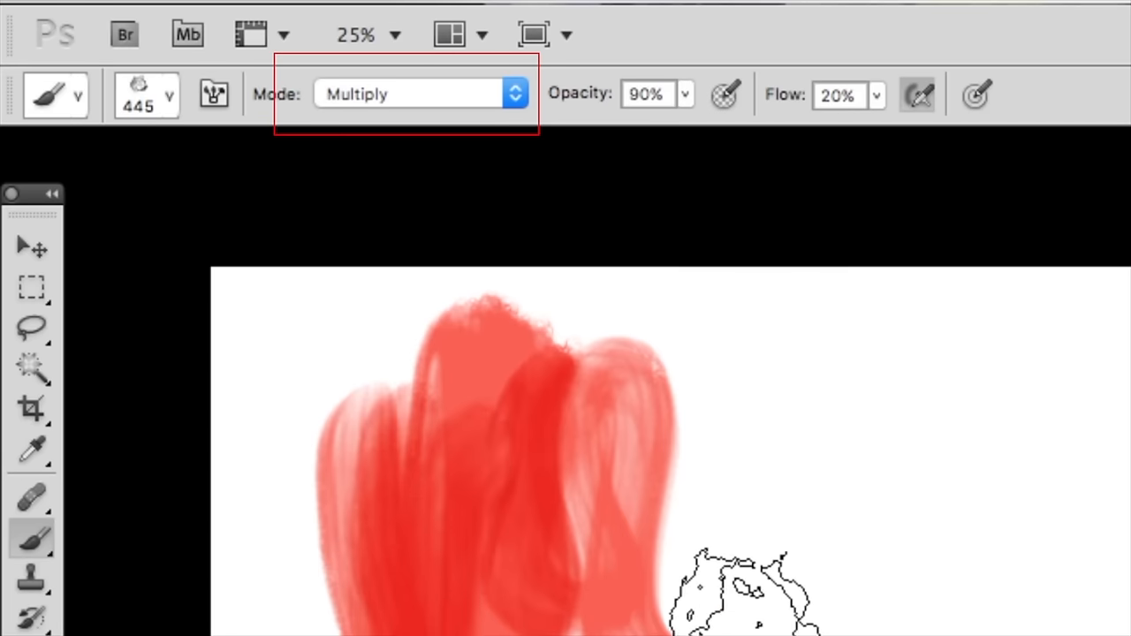
Paint Multiply-mode red strokes, sample the red, and choose Kyle's Real Watercolor - Rough 90 brush
click(78, 95)
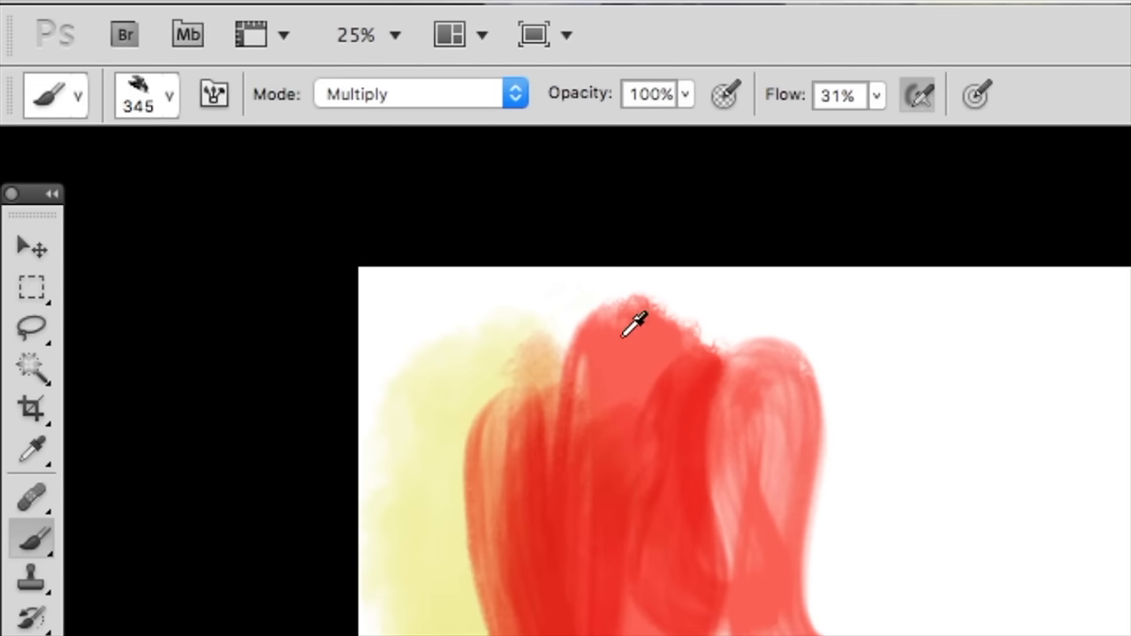
click(32, 449)
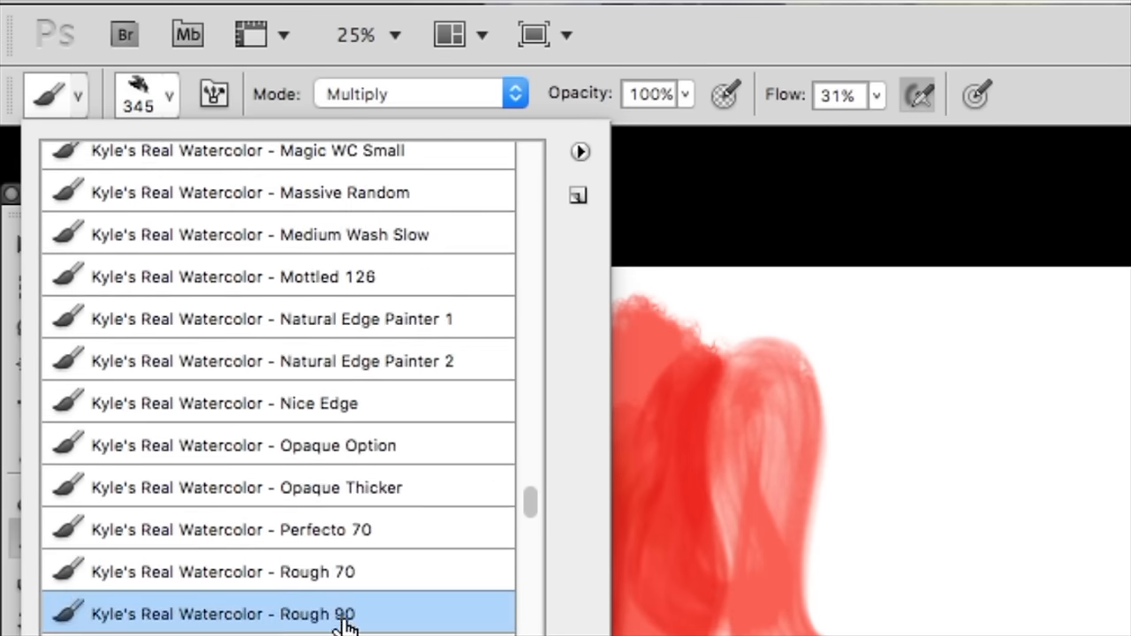
click(221, 615)
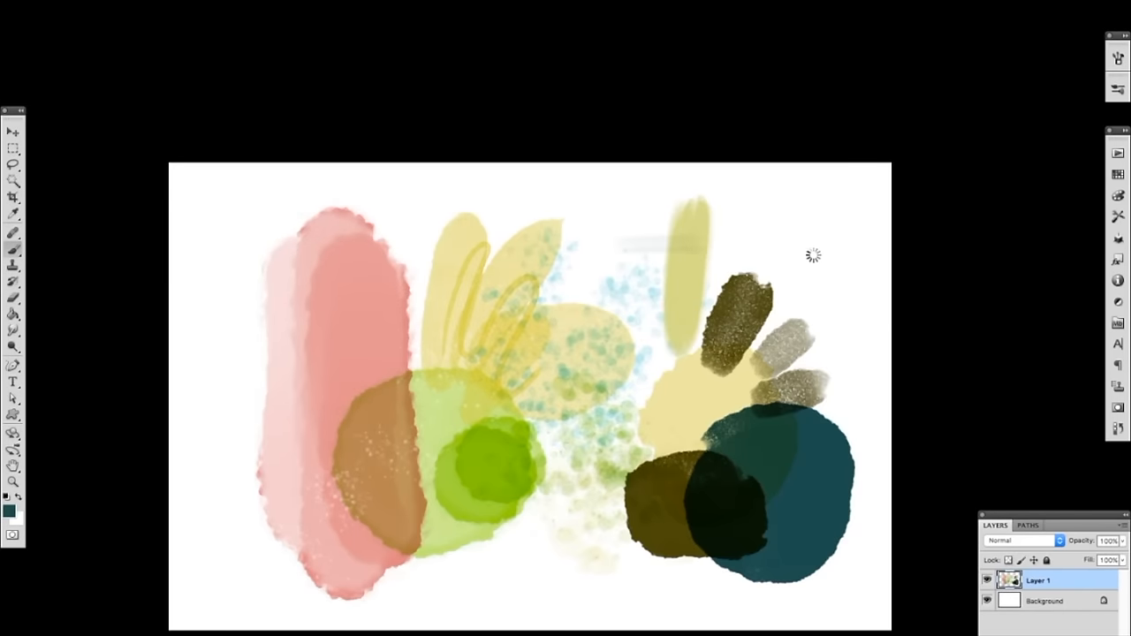
Lay down another watercolor swatch across the right side of the test canvas
drag(628, 247, 796, 248)
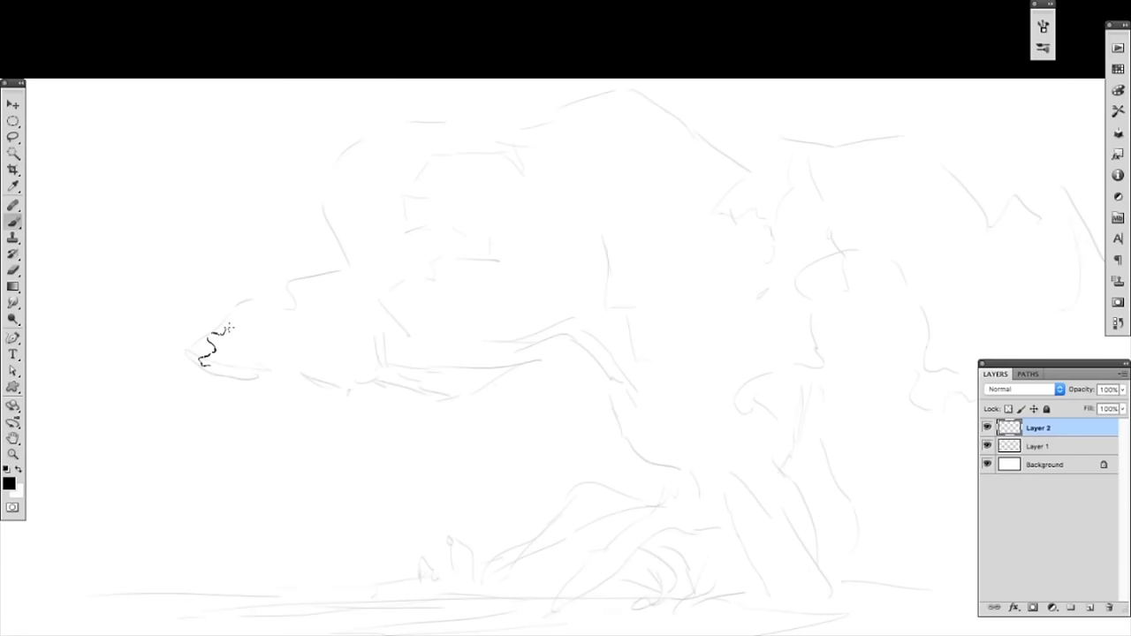
Draw dark tree outlines and foliage contour lines over the faint sketch
drag(238, 332, 327, 318)
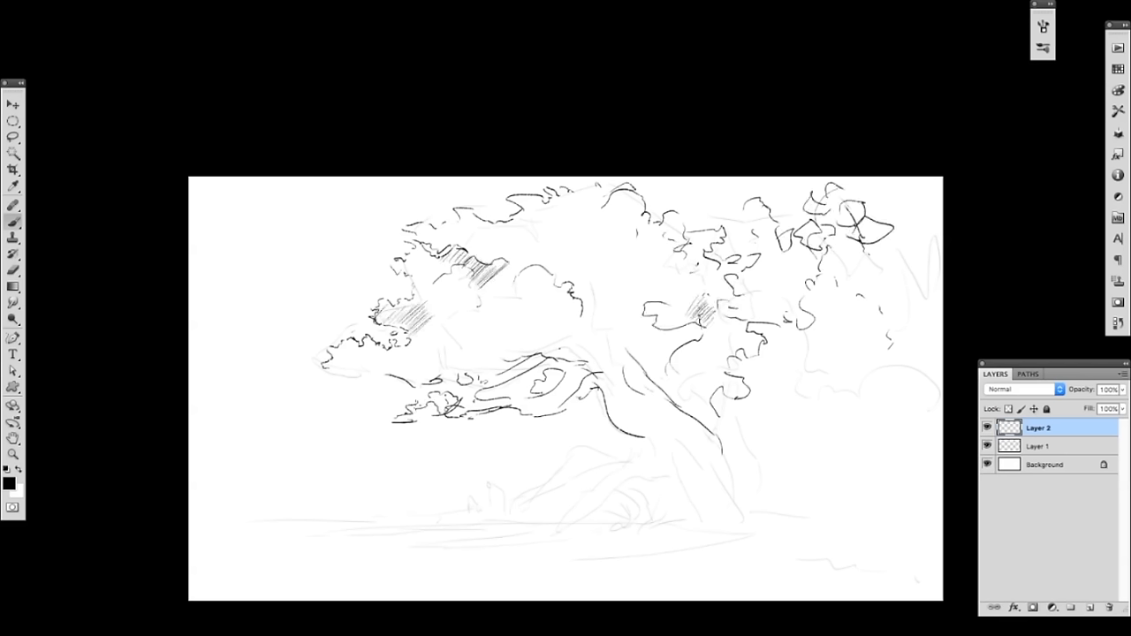
drag(336, 372, 451, 407)
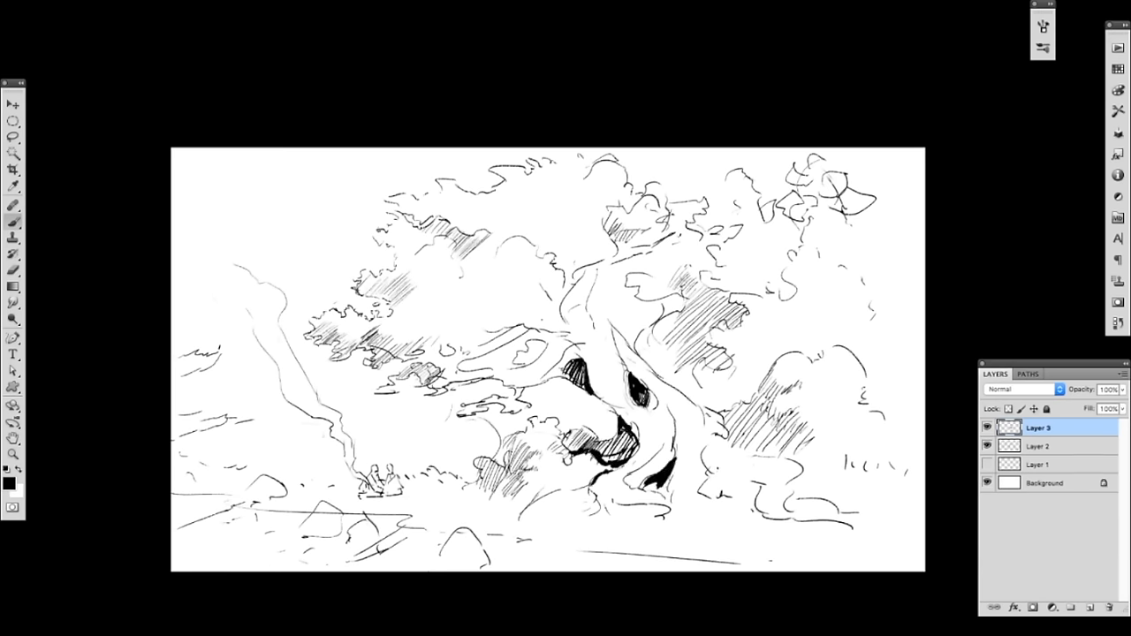
click(1039, 446)
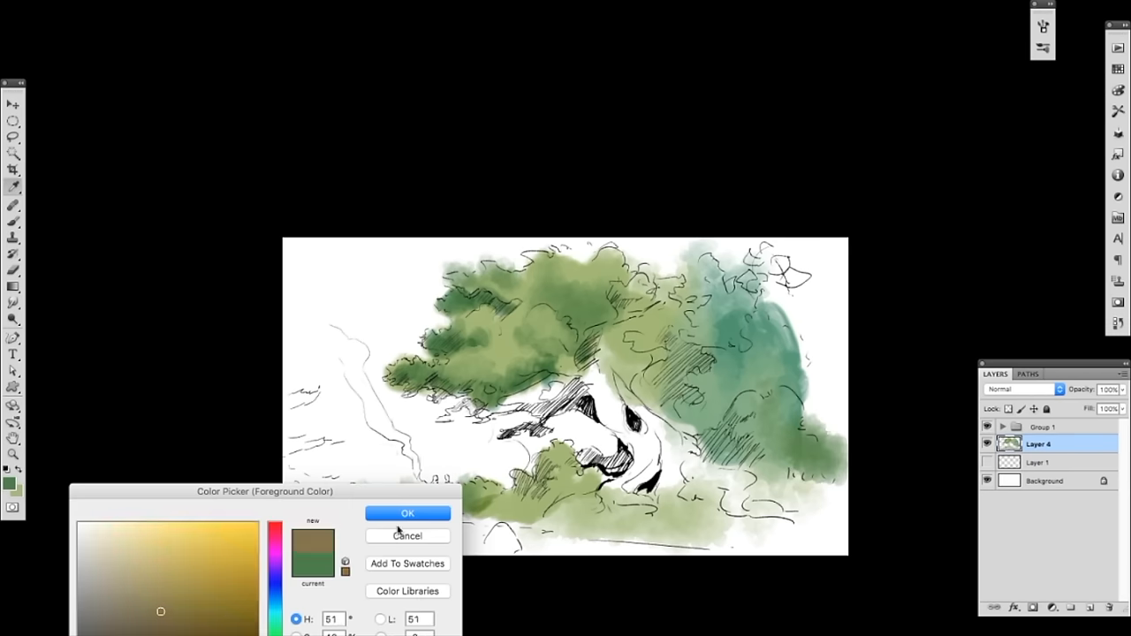
Confirm a new green and paint foliage on its layer before choosing a sky blue
click(407, 512)
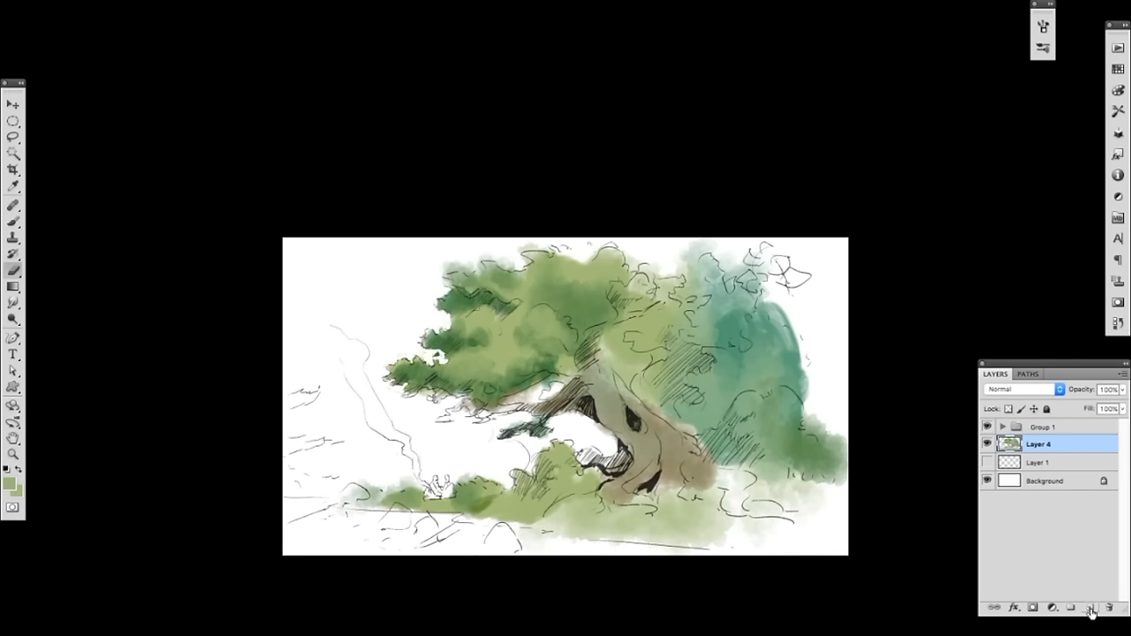
click(1090, 608)
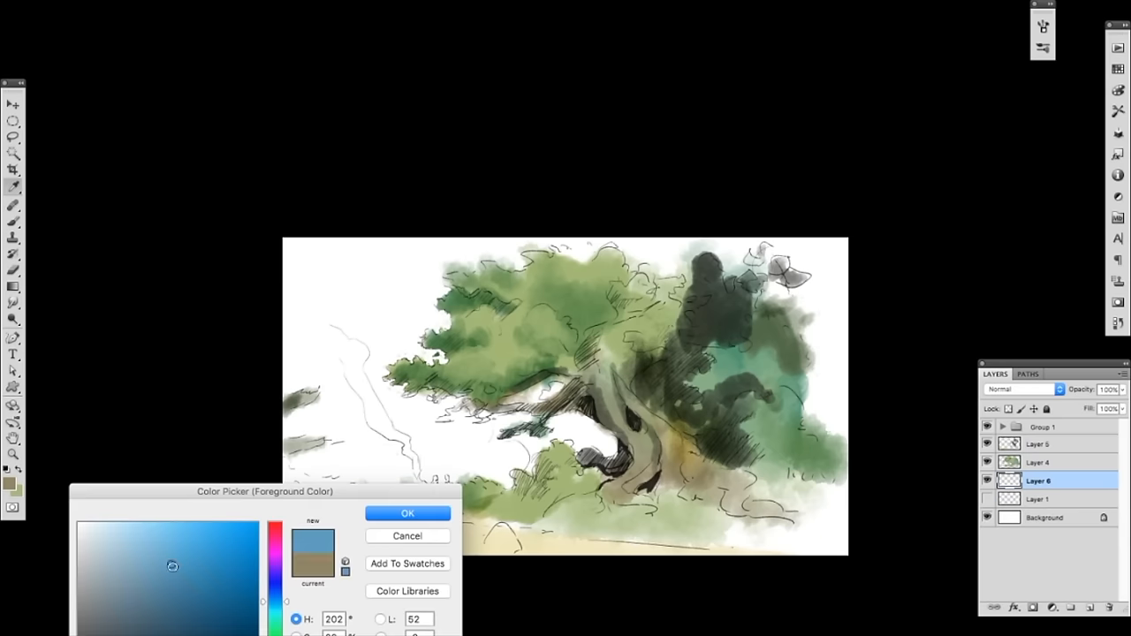
Confirm the sky blue colour and brush the sky wash around white cloud gaps
click(407, 513)
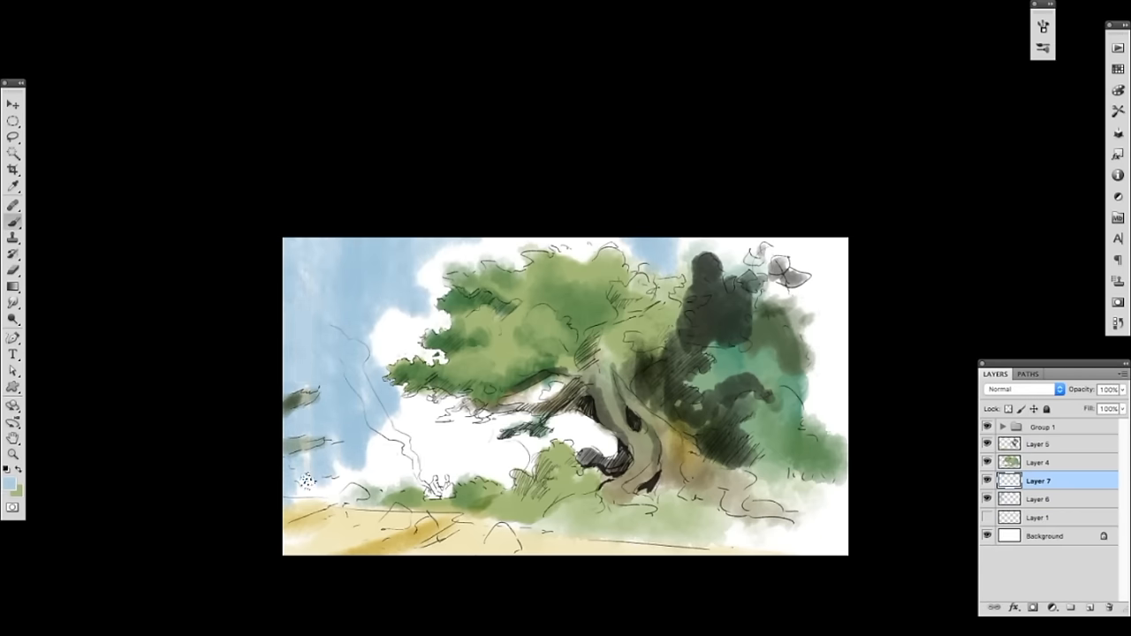
click(1040, 499)
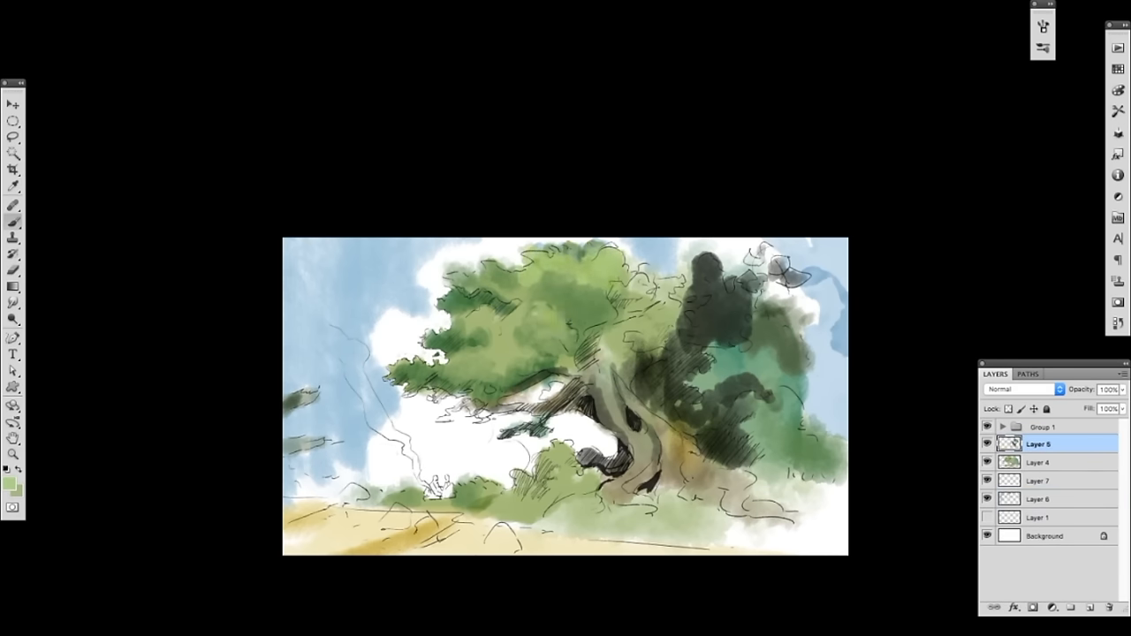
Add a new layer for the ink hatching and figure line work
click(693, 272)
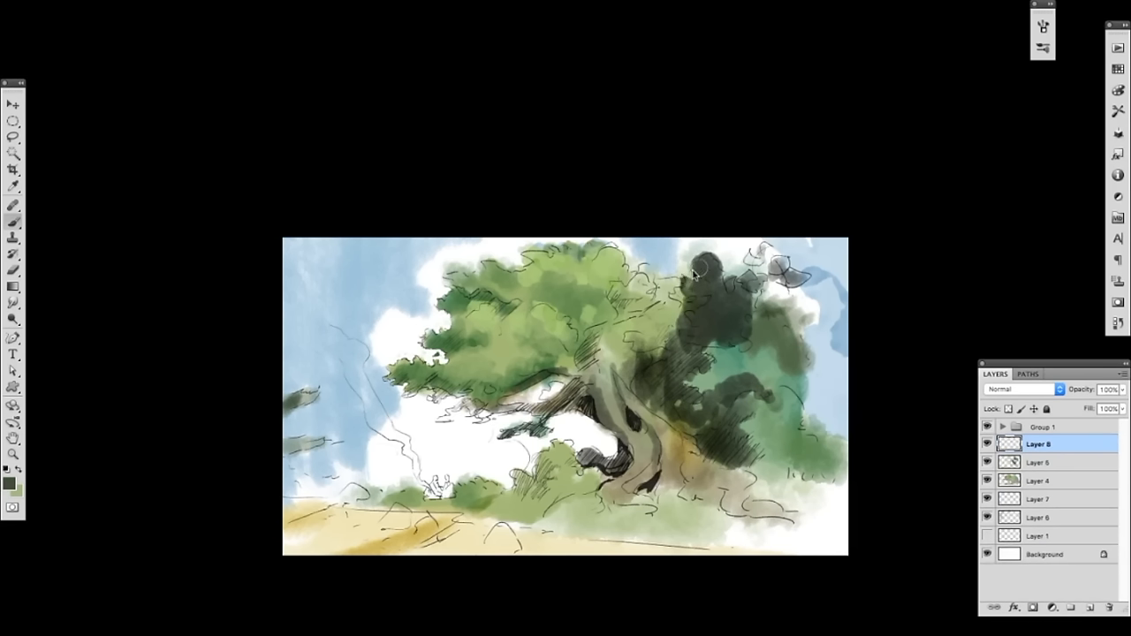
click(698, 265)
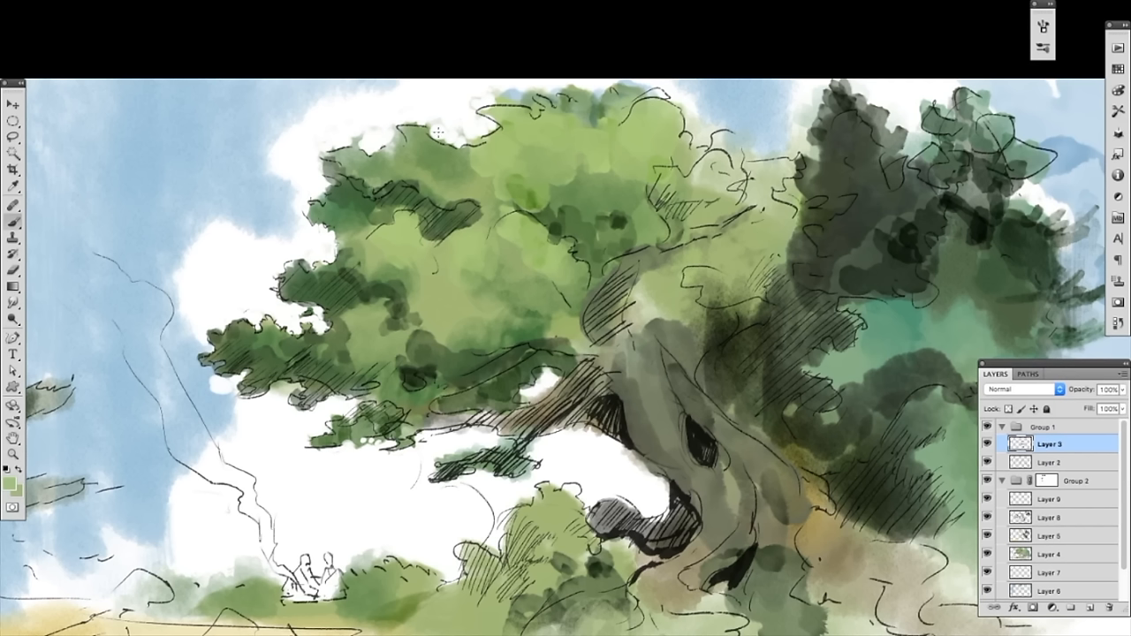
Fit the whole painting in view and select the layer for the orange figure touches
click(1054, 463)
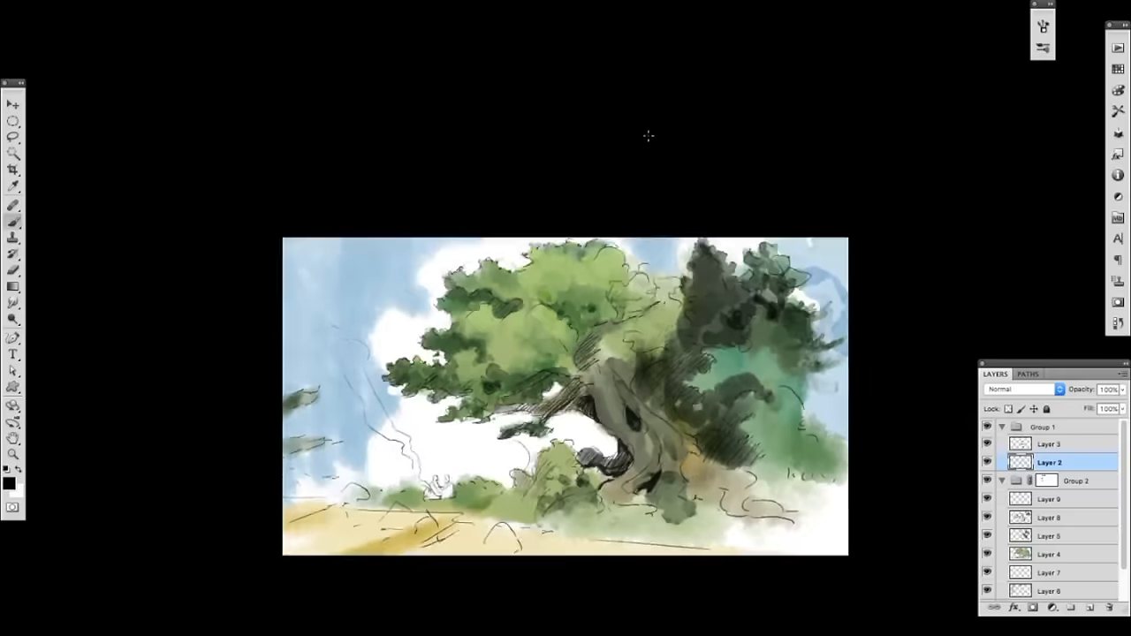
click(1075, 480)
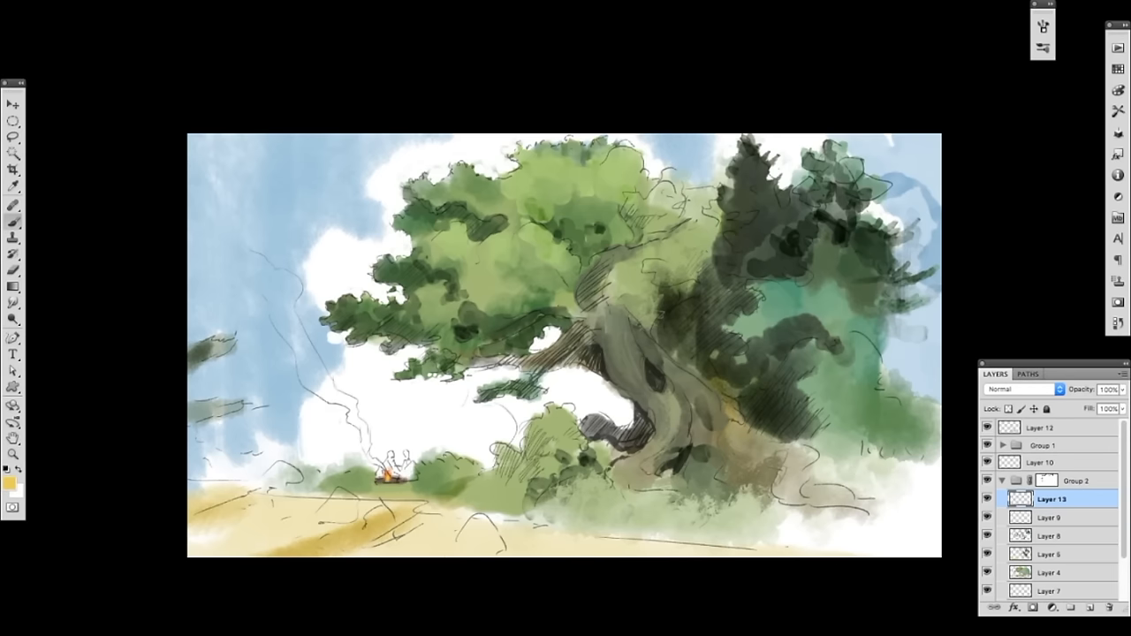
Choose a purple foreground colour for painting the seated figures
click(7, 470)
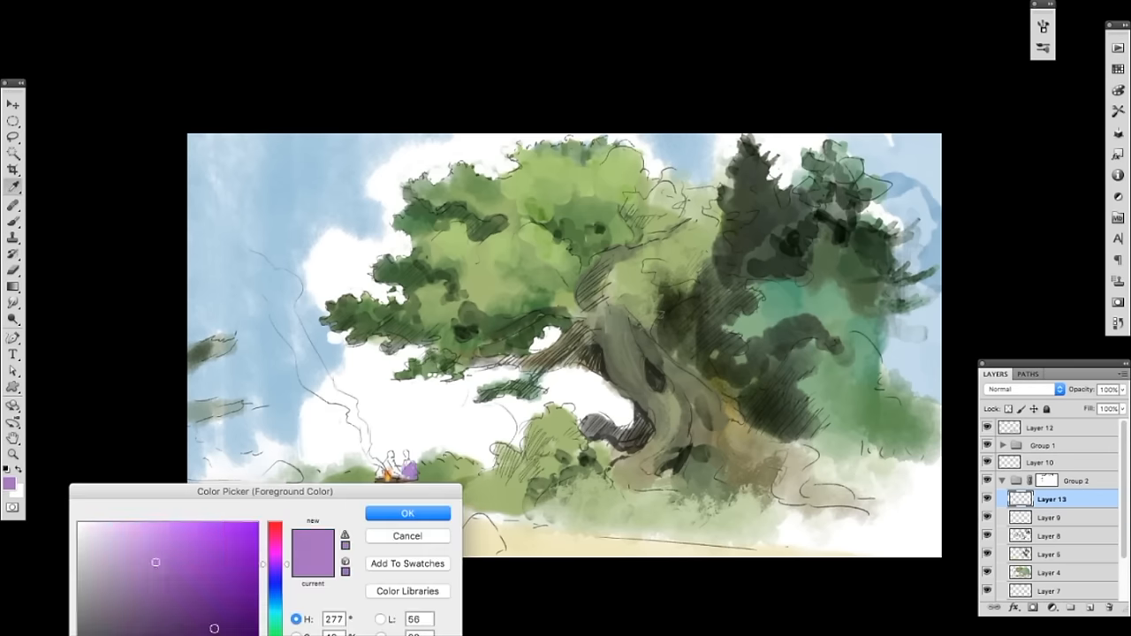
click(407, 512)
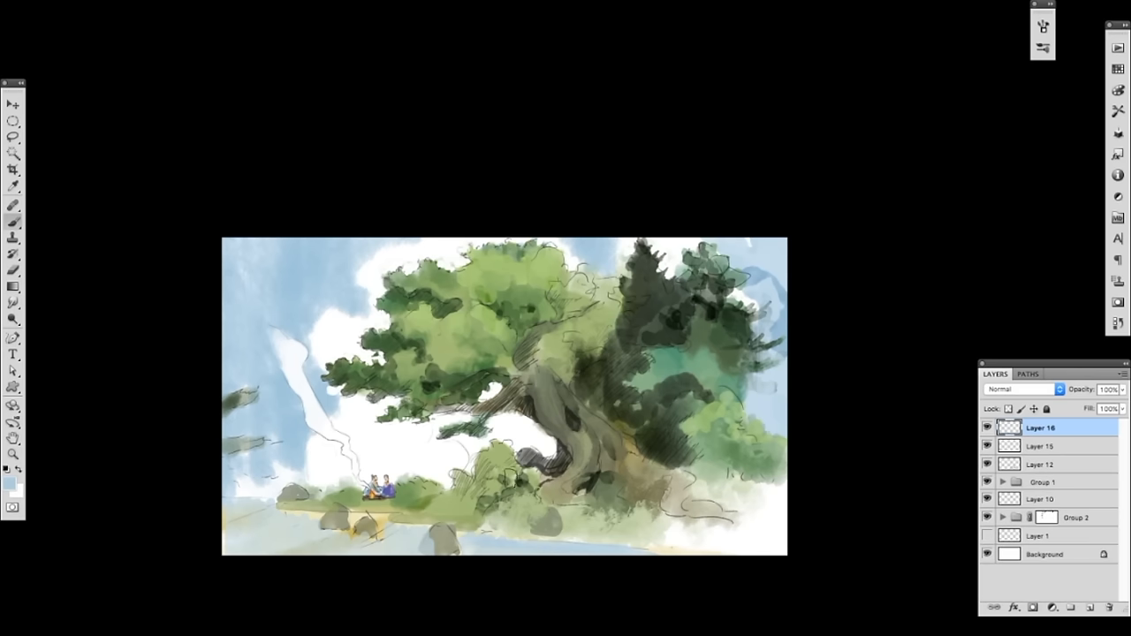
Paint dark grey stones along the ground and shadowy strokes along the shore
drag(256, 520, 318, 526)
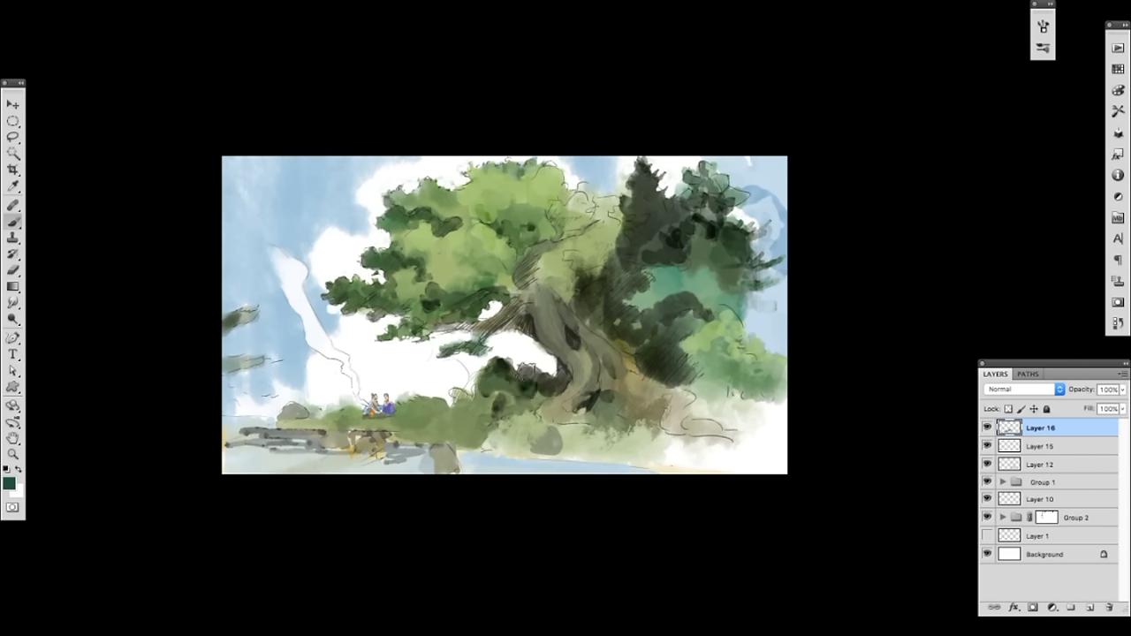
drag(397, 415, 530, 398)
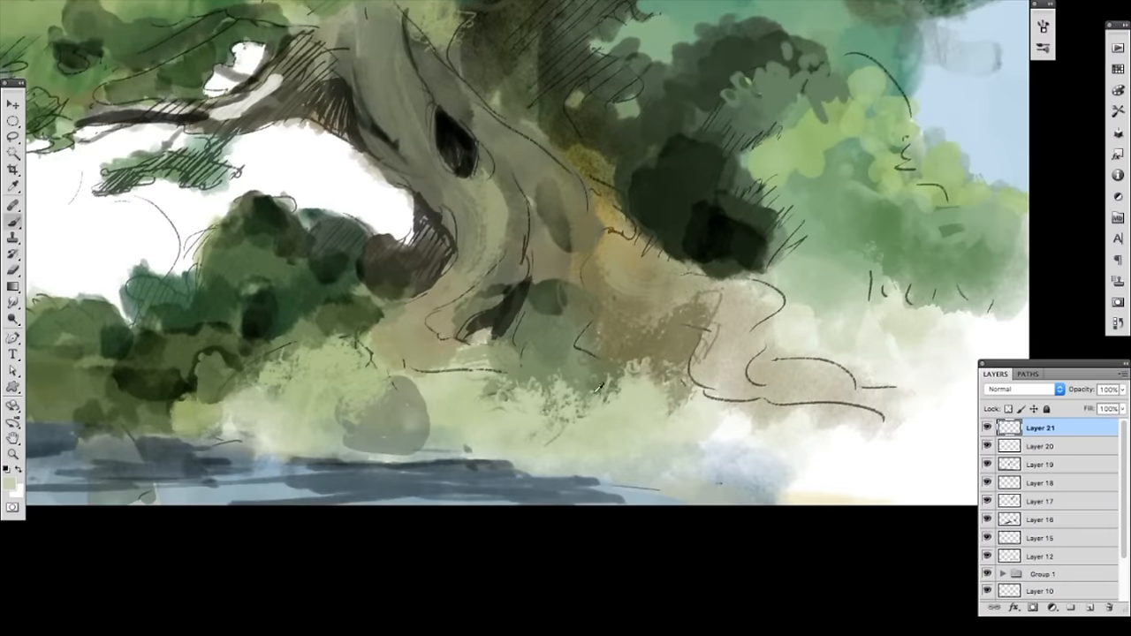
Flick in pale green grass blades sprouting beside the base of the trunk
drag(619, 372, 645, 336)
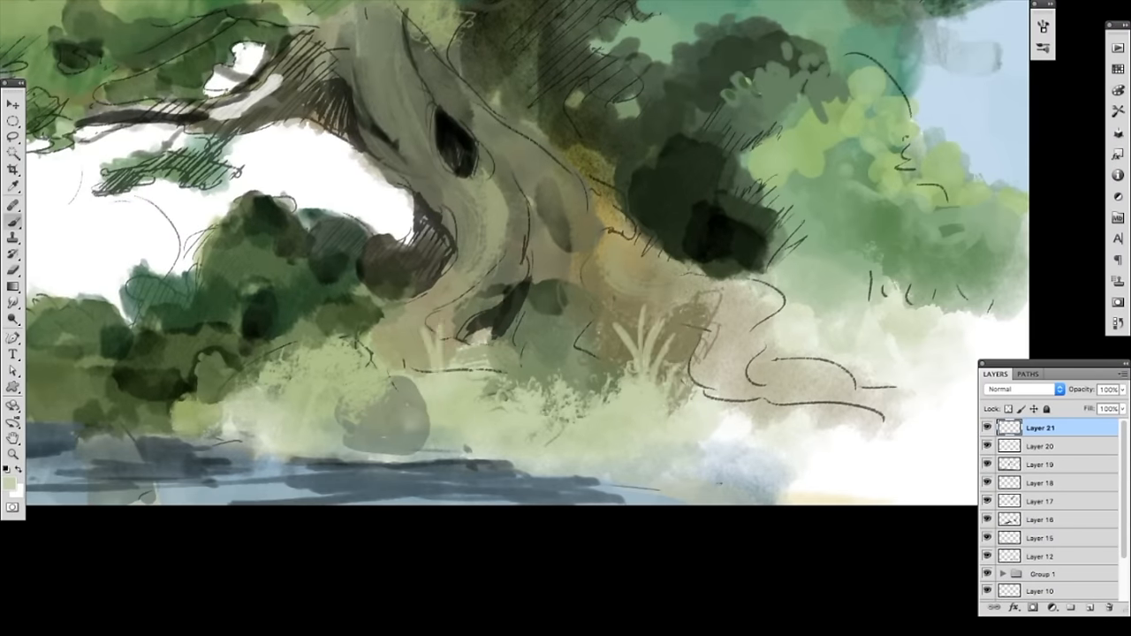